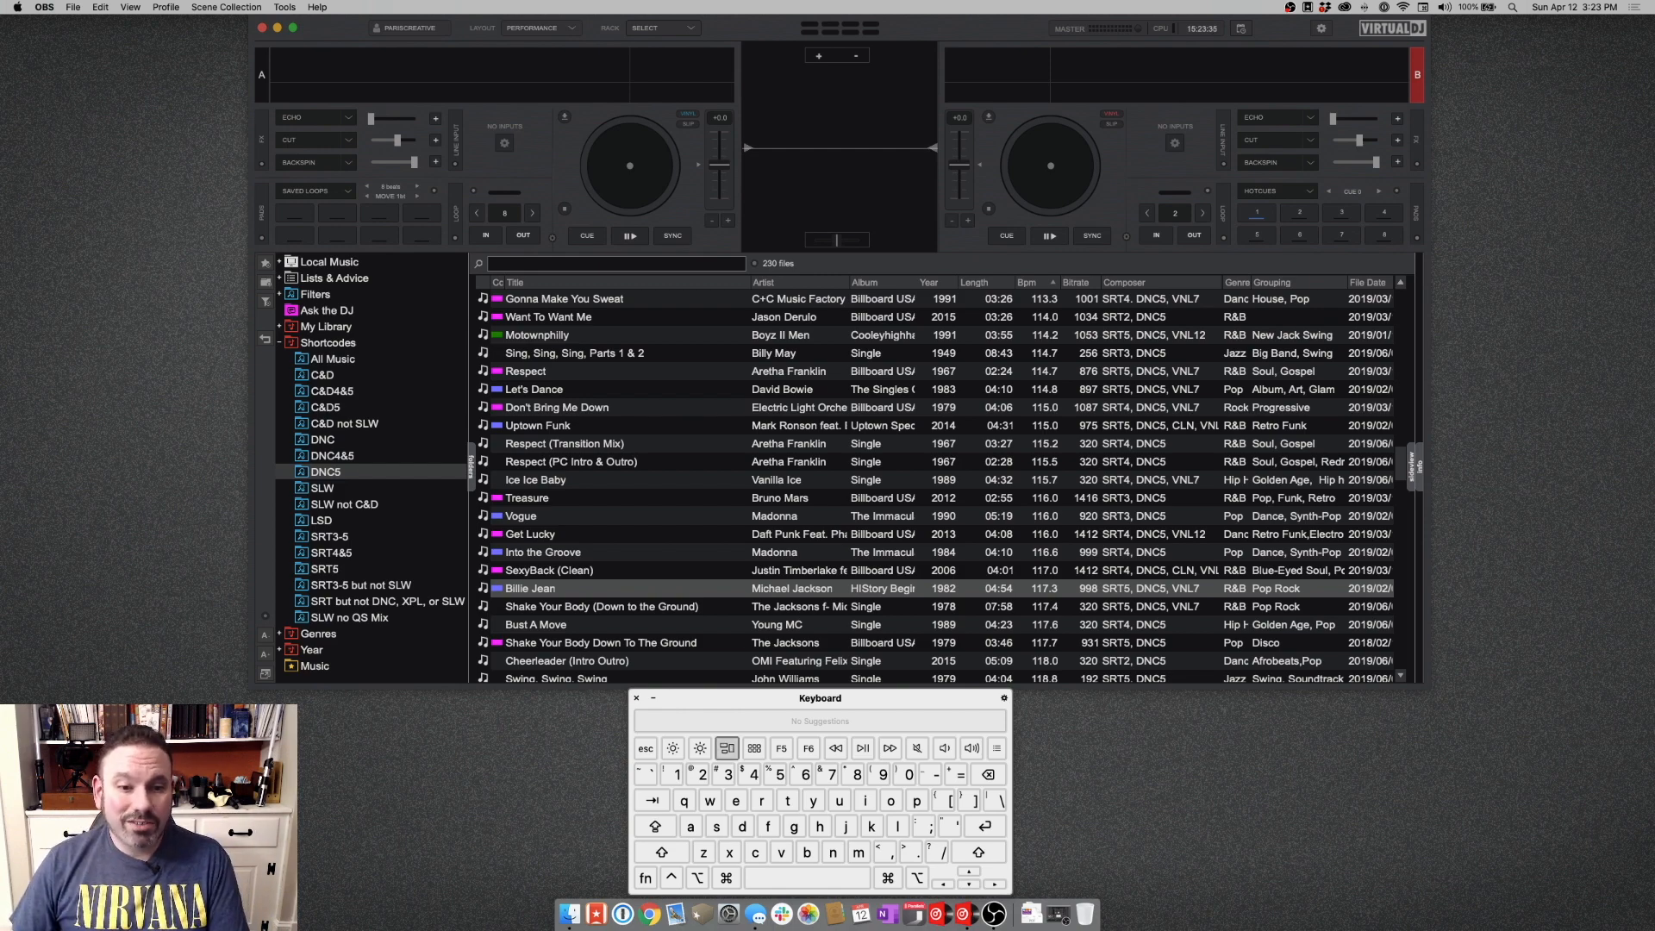
Pick Young MC's 'Bust A Move' in the browser and load it onto both decks.
left_click(535, 624)
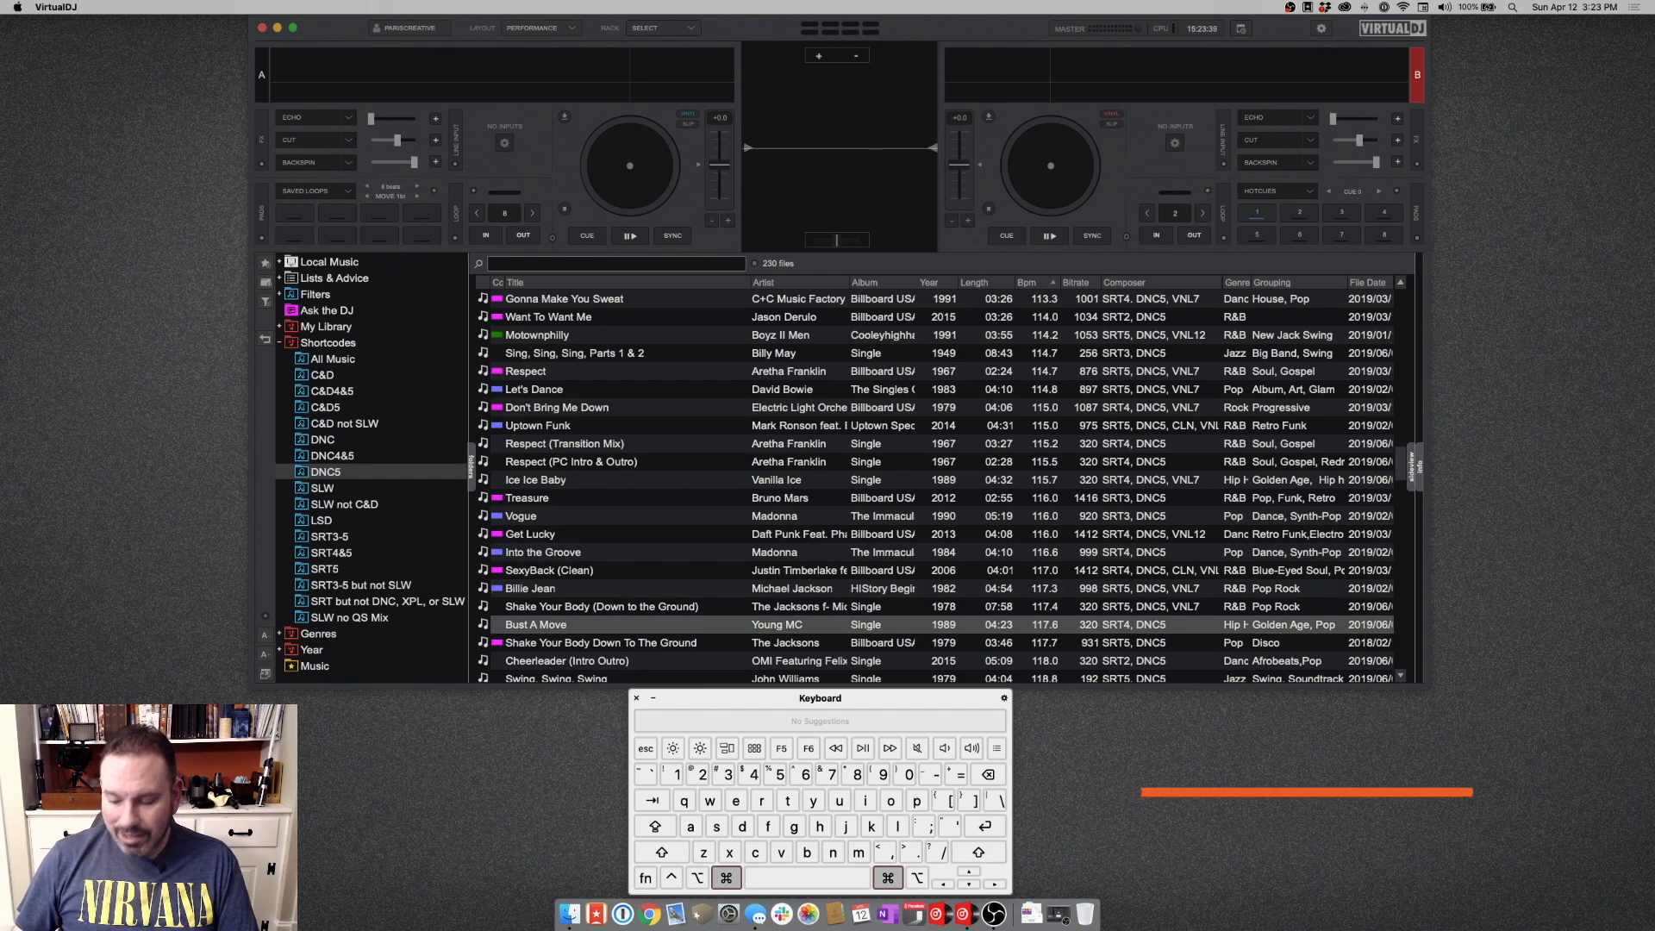
key("cmd+left")
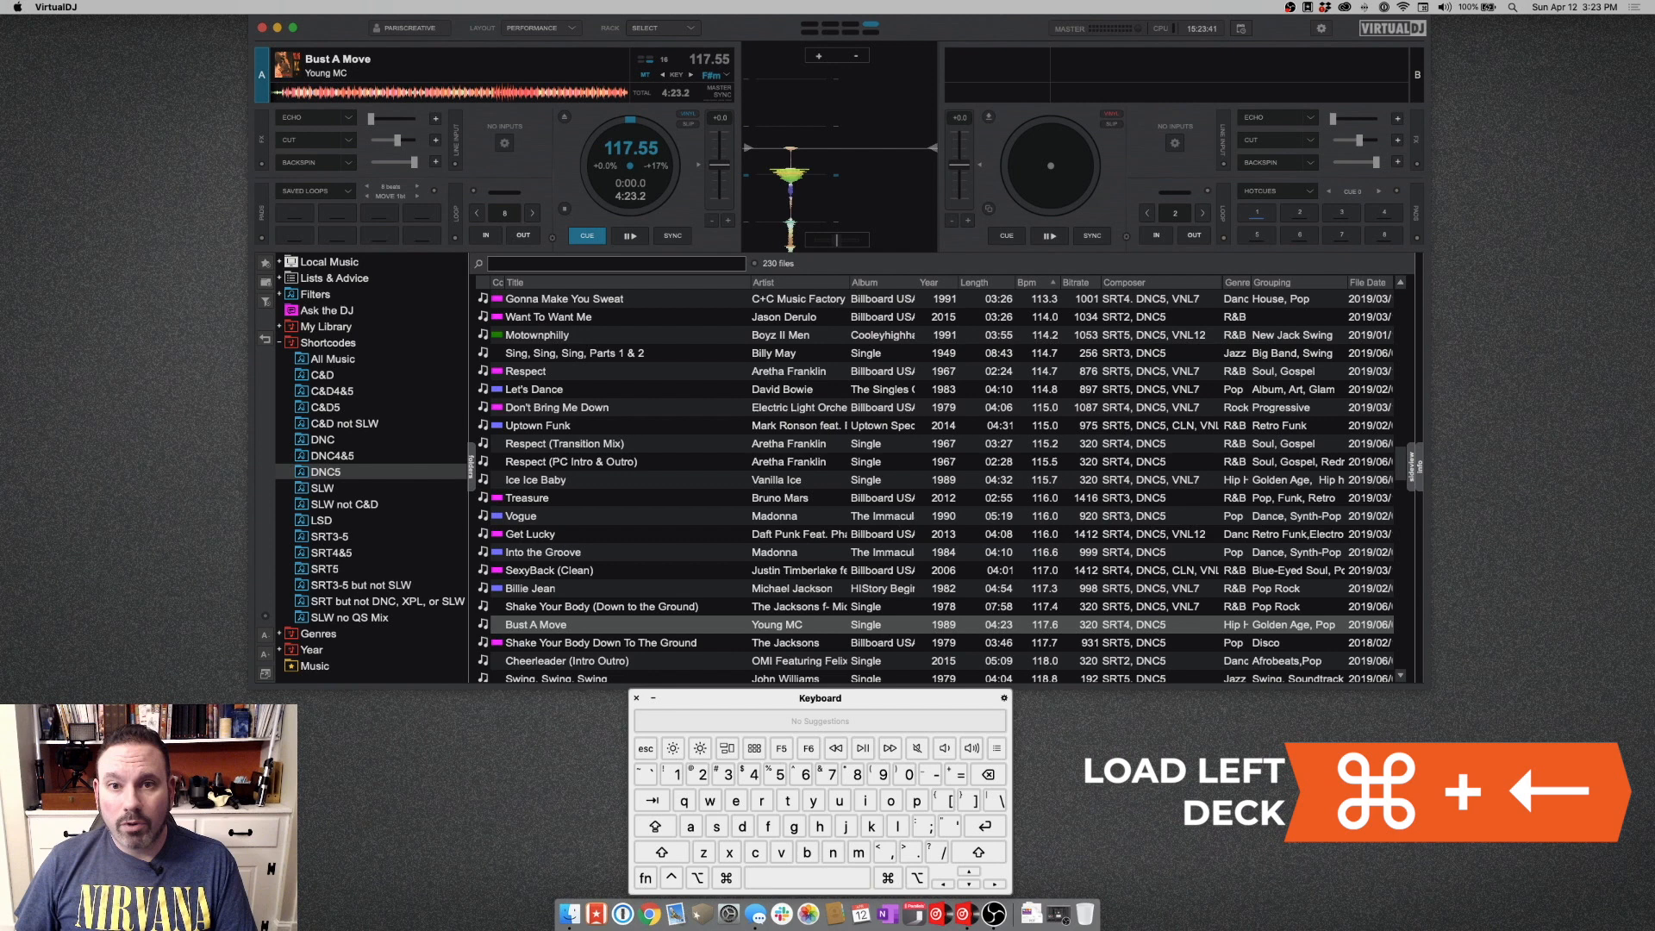
key("cmd+right")
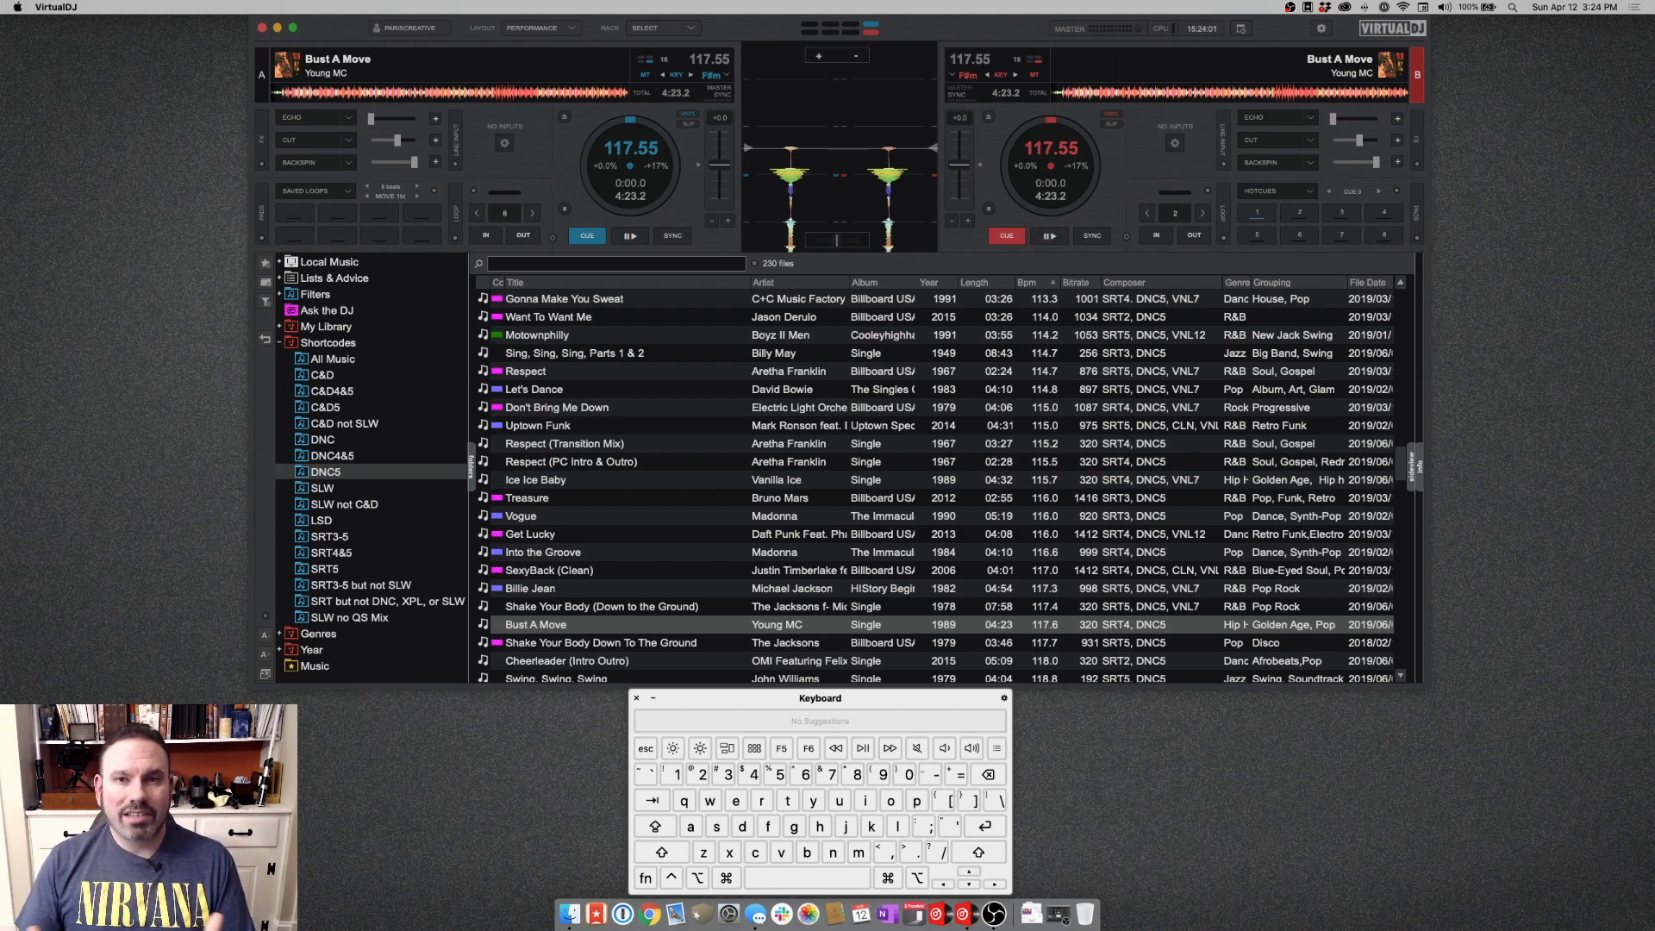
left_click(629, 235)
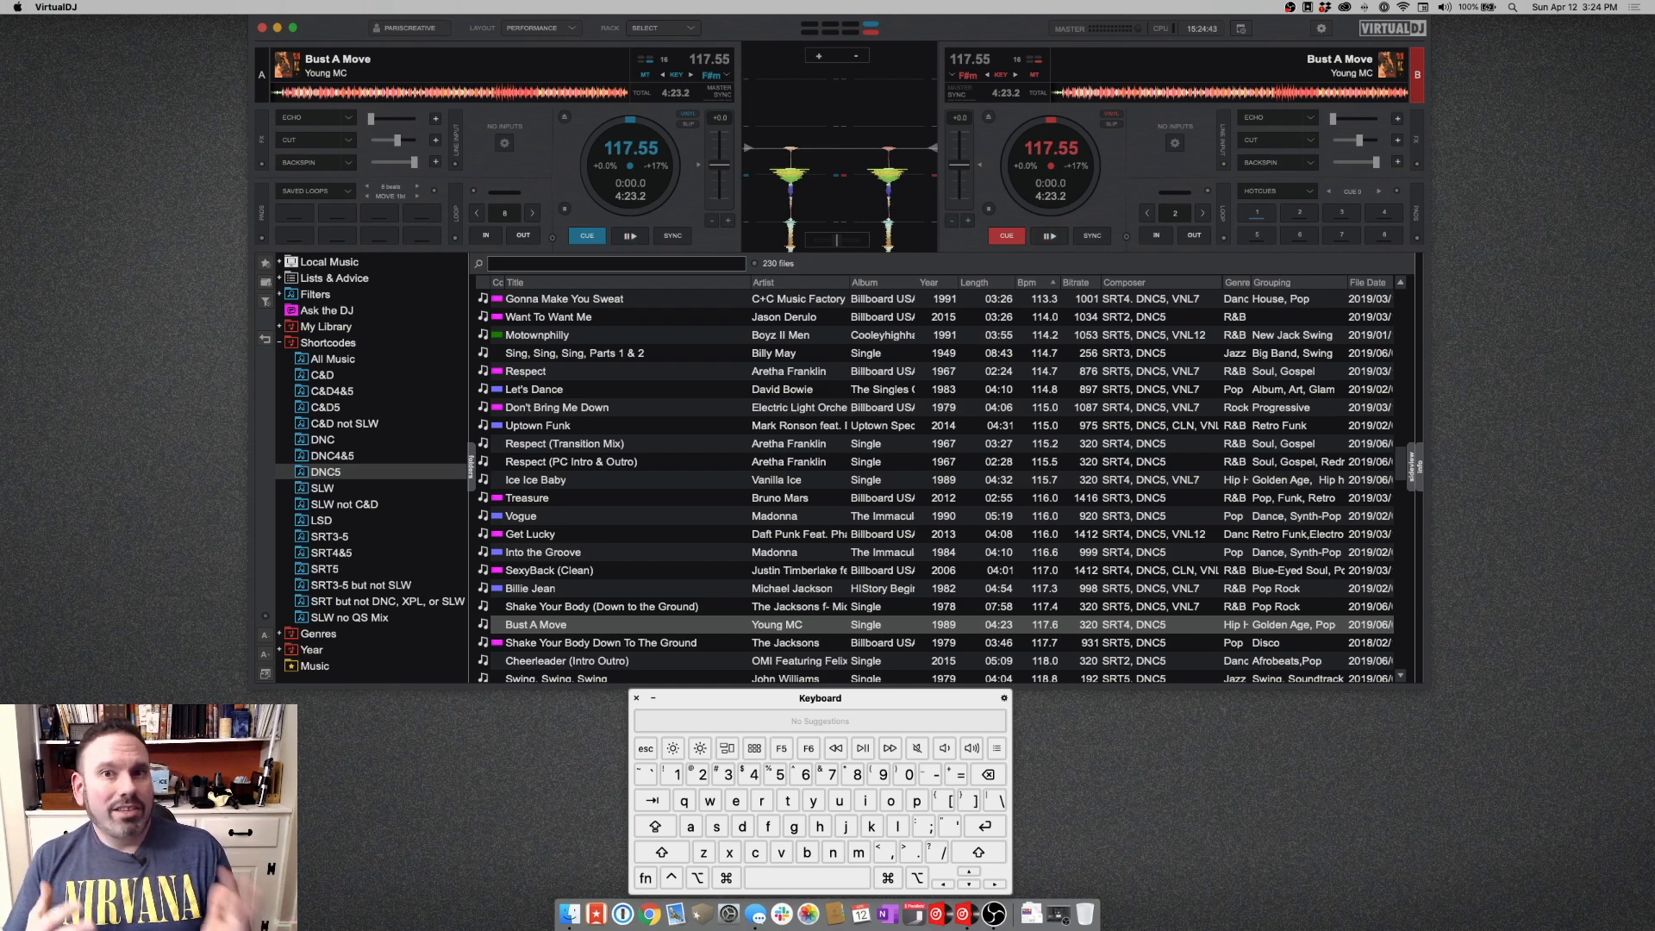
Start 'Bust A Move' playing, then pause it after a couple of seconds.
left_click(630, 235)
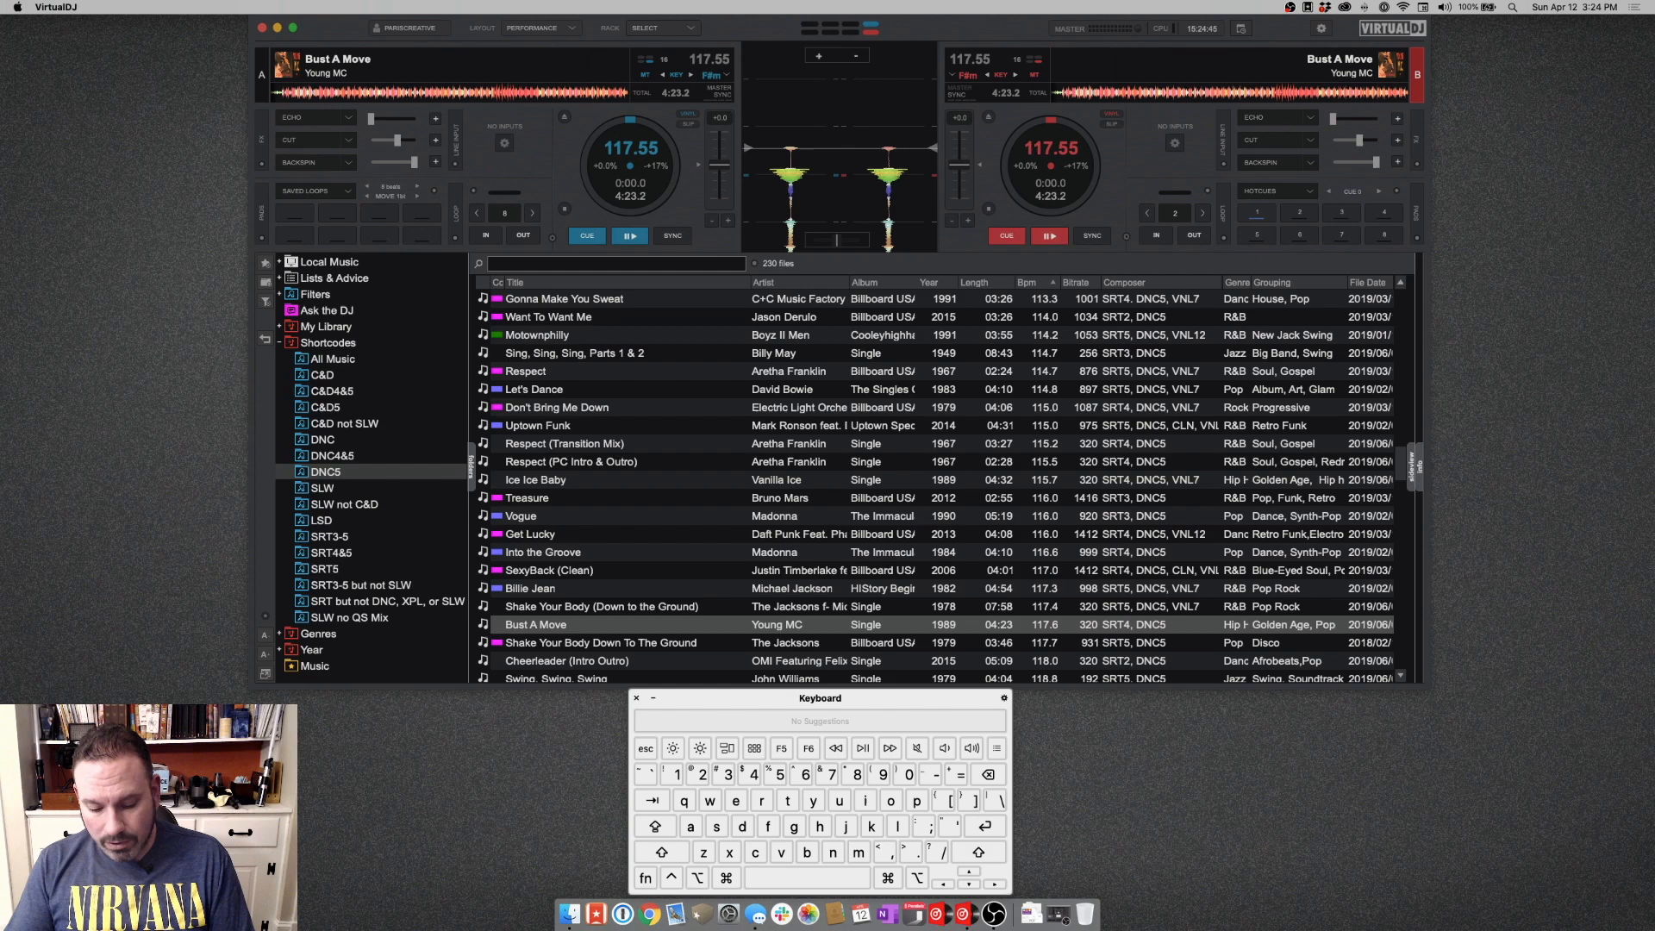
key("w")
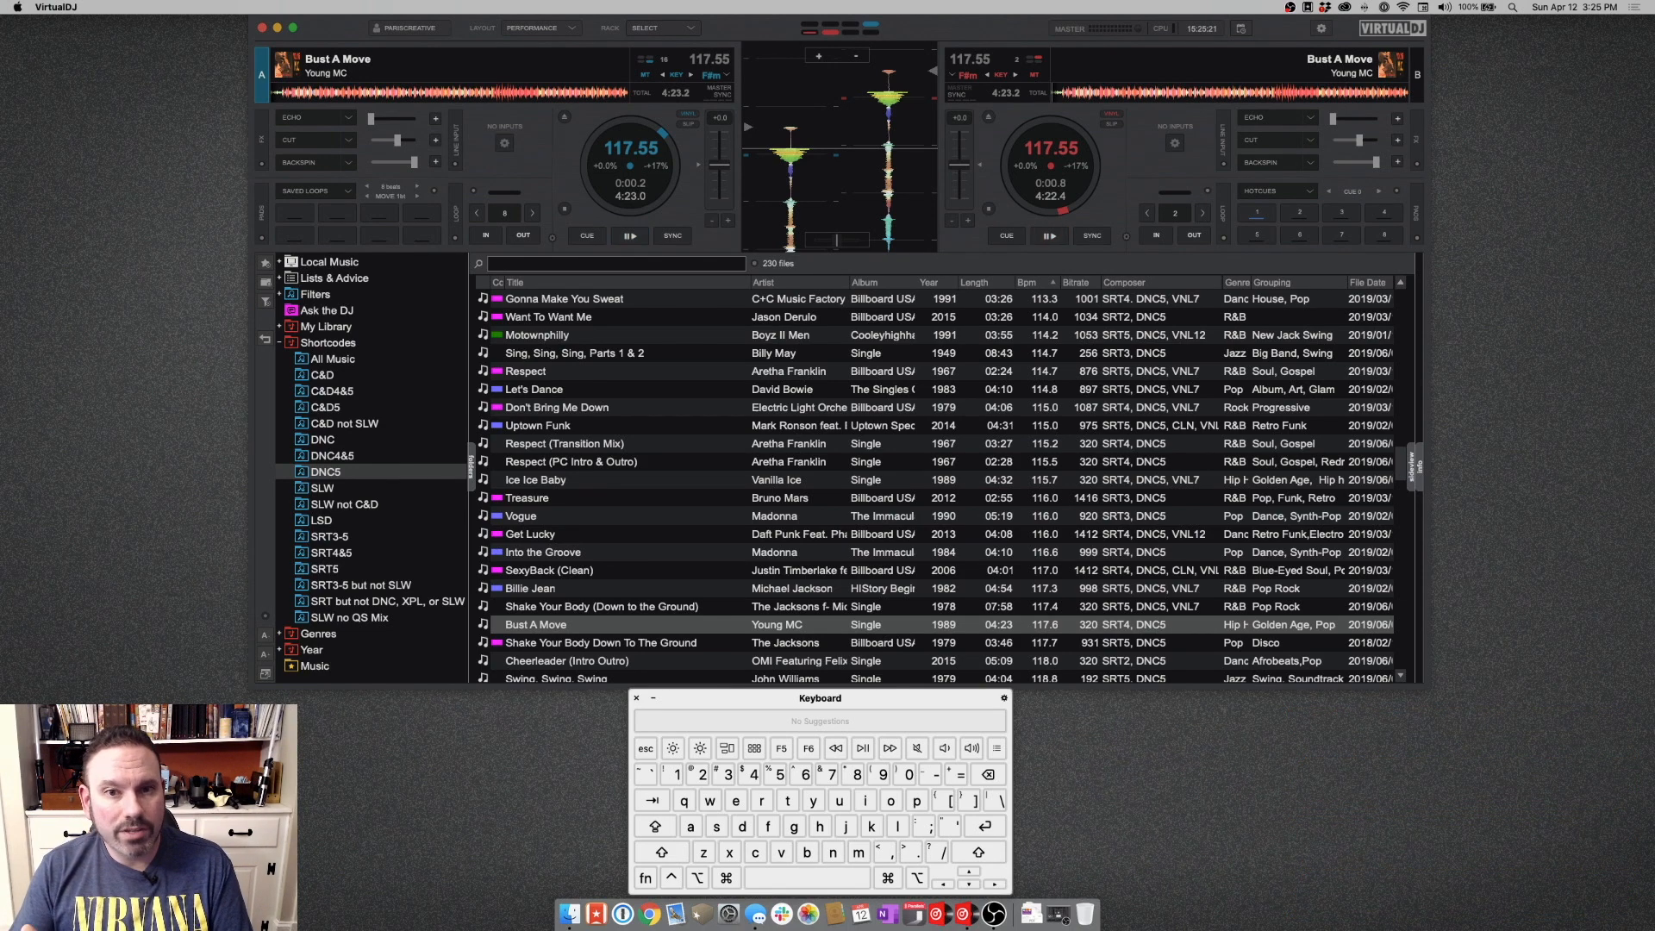
Set hot cue pad 1 on the right deck near the track start.
left_click(587, 236)
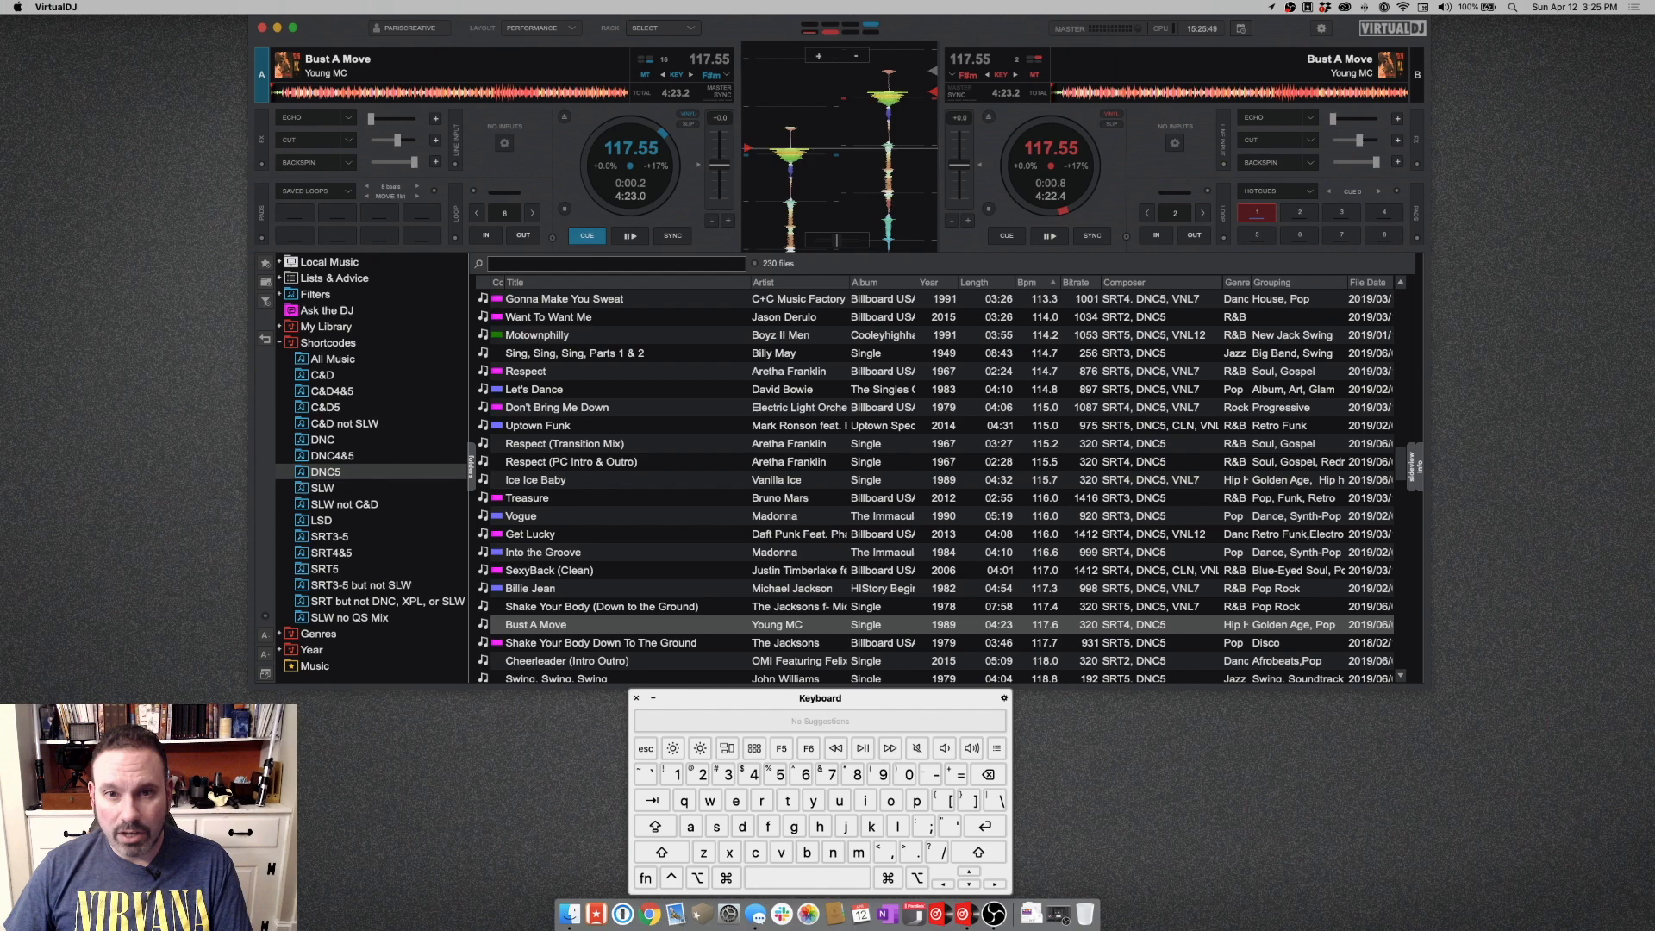
Mark a loop-in point about four seconds into the left deck's track.
left_click(629, 234)
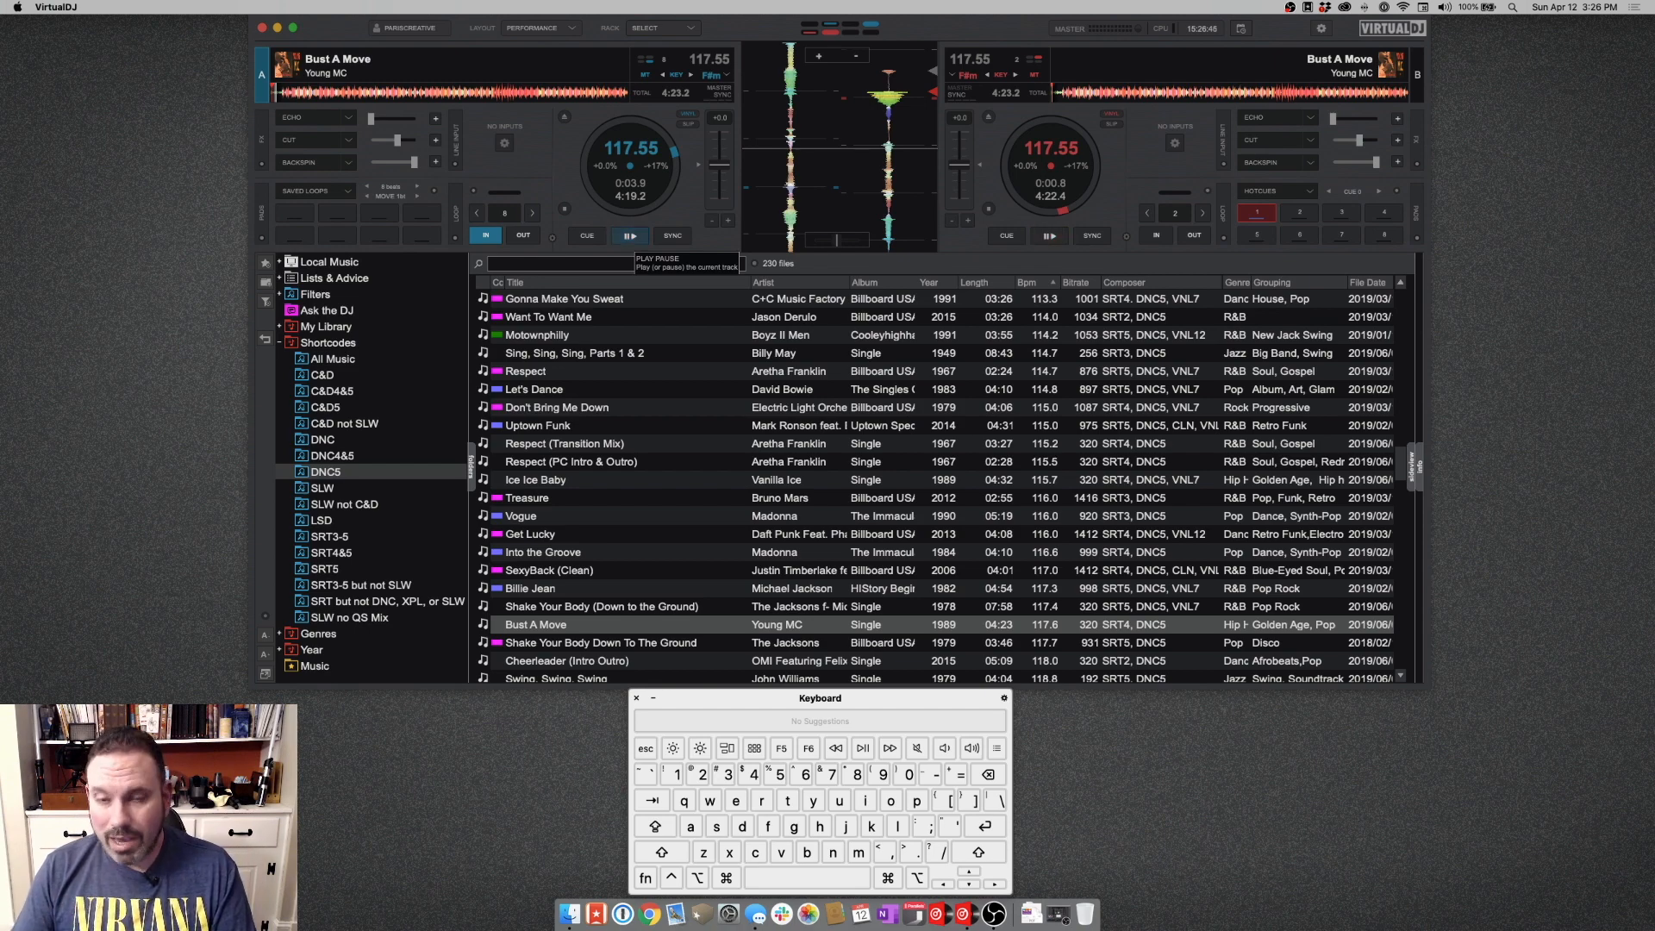
Save more cue points, then switch deck A's pads from HOTCUES to SAVED LOOPS.
left_click(630, 235)
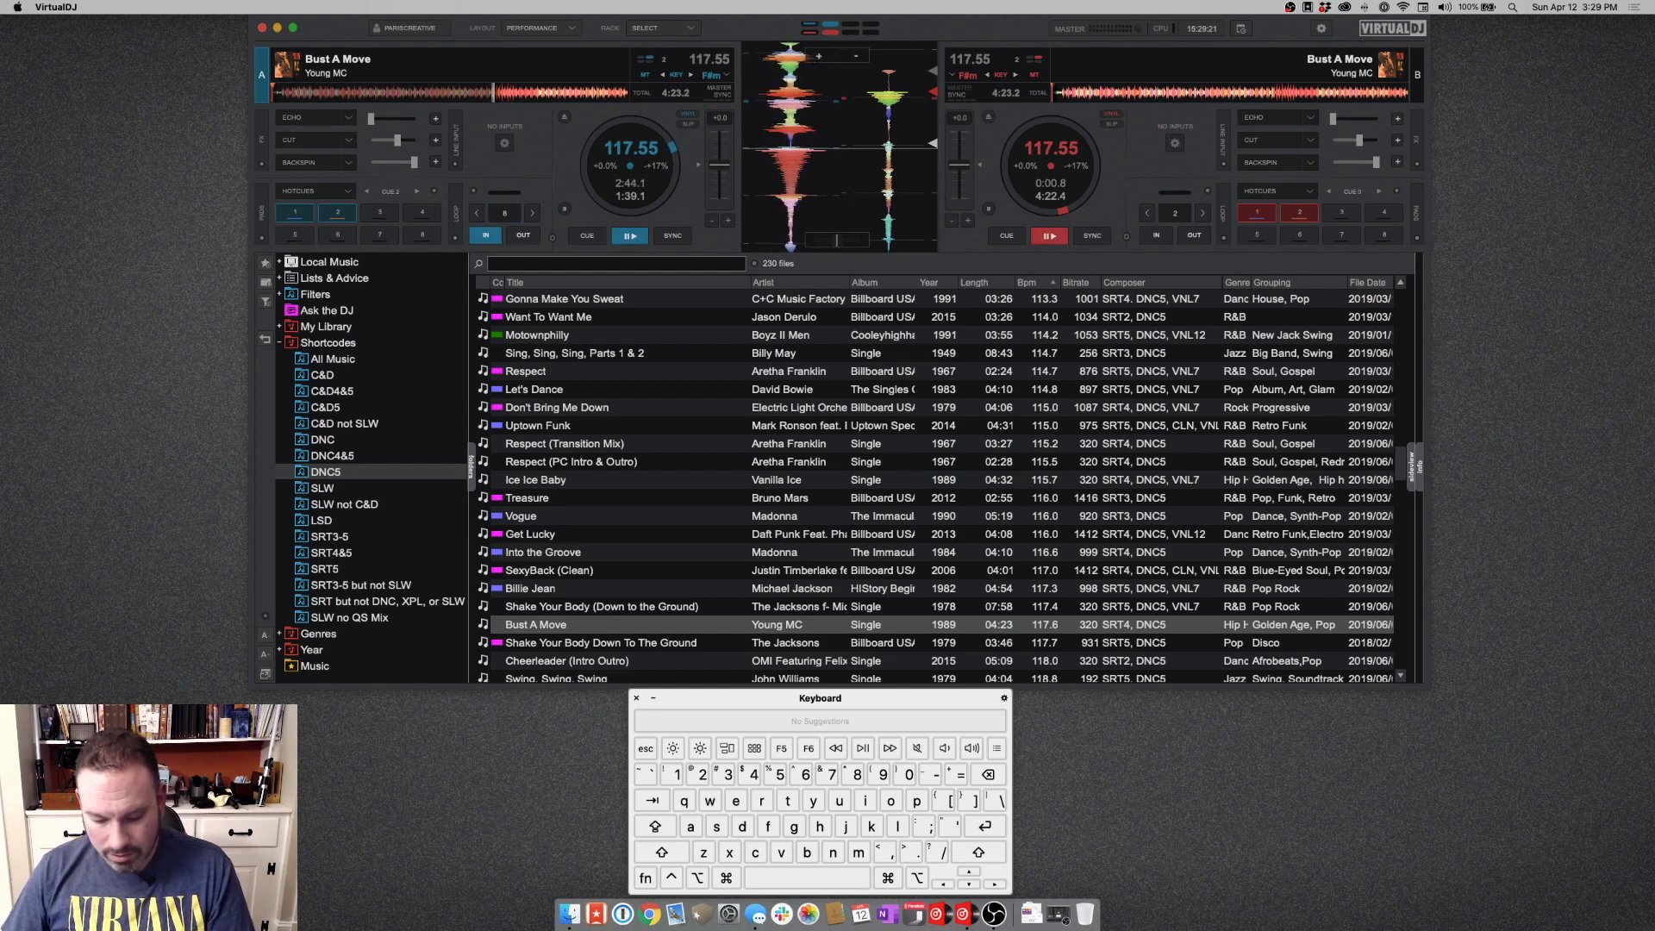
left_click(586, 236)
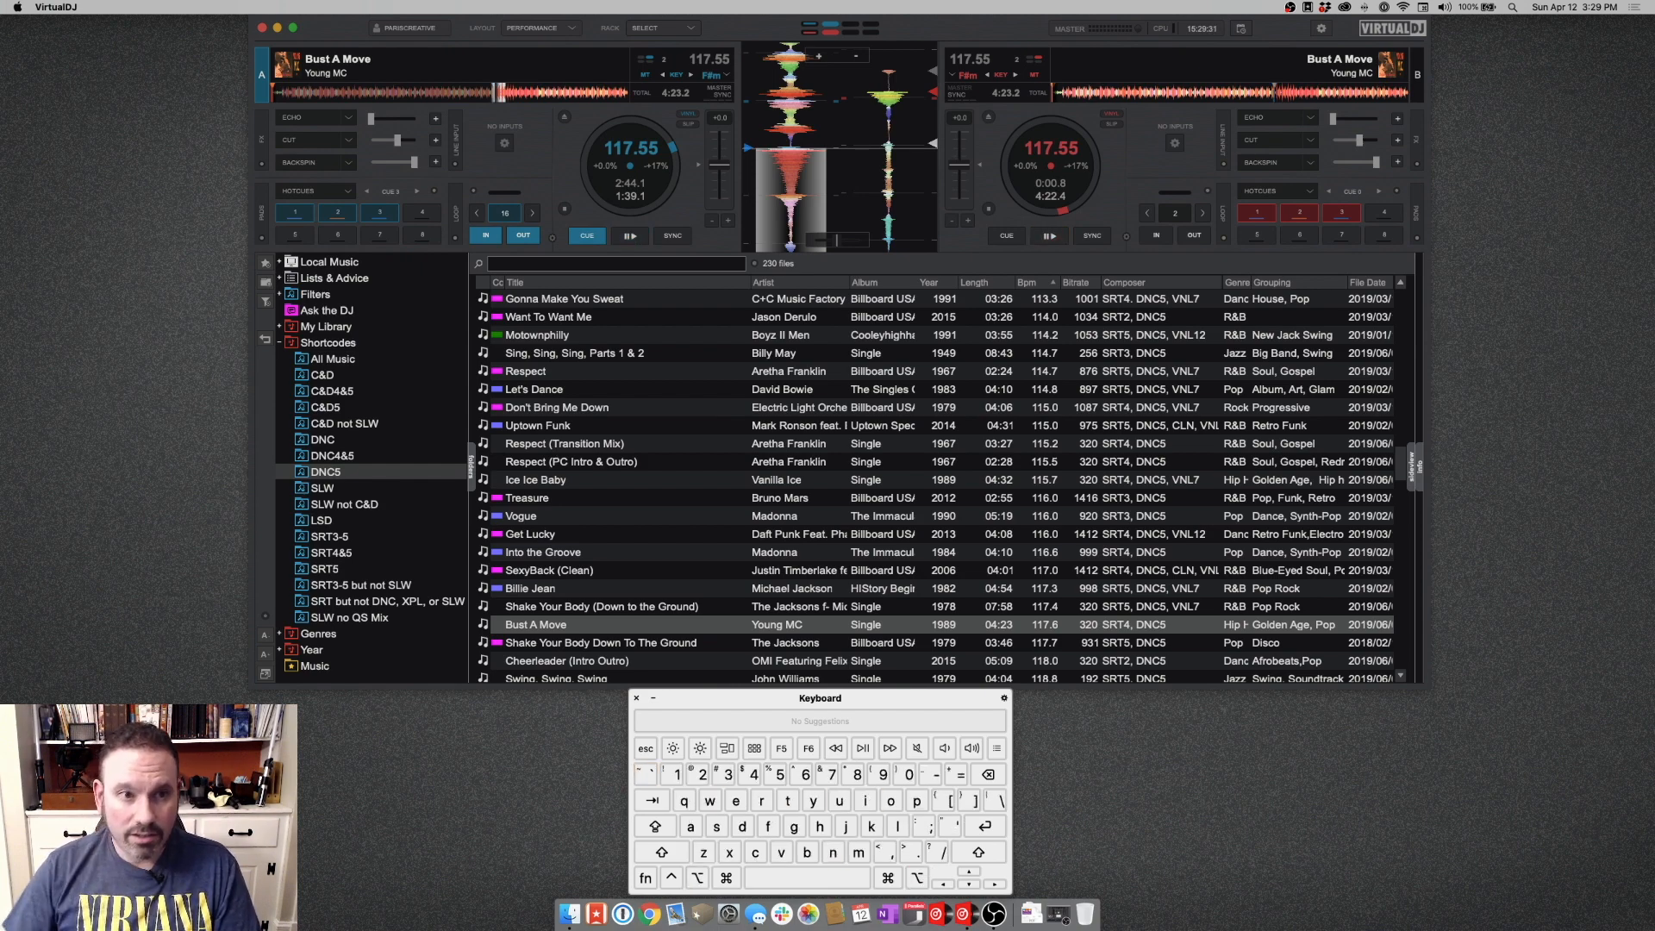
left_click(314, 192)
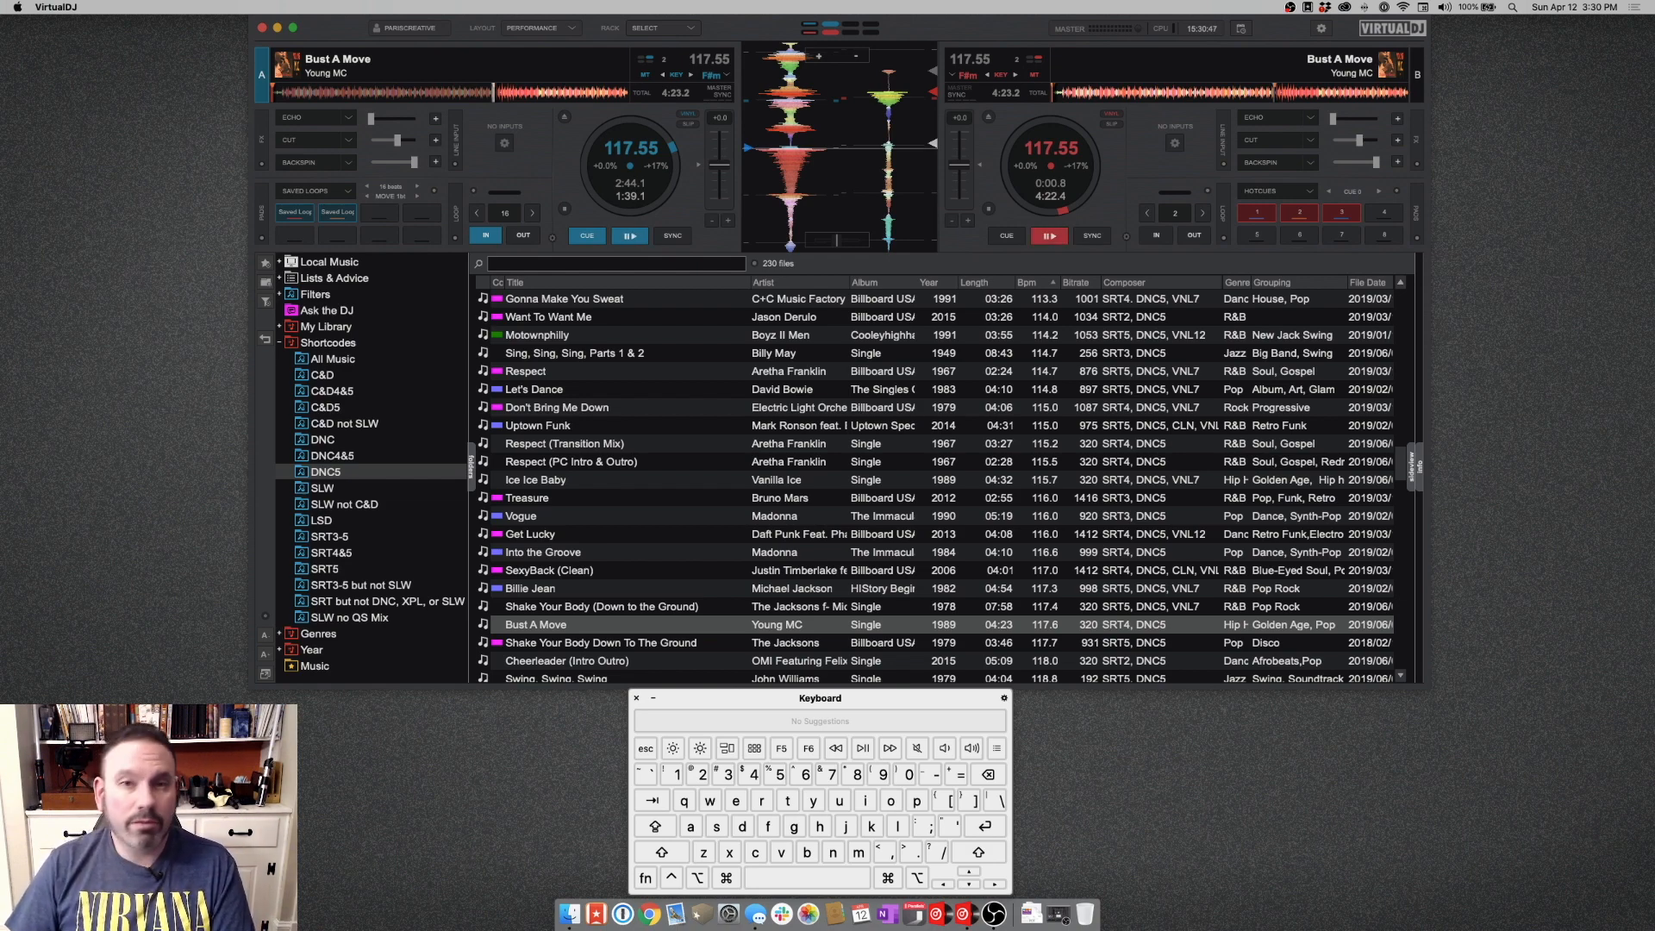
key("cmd+i")
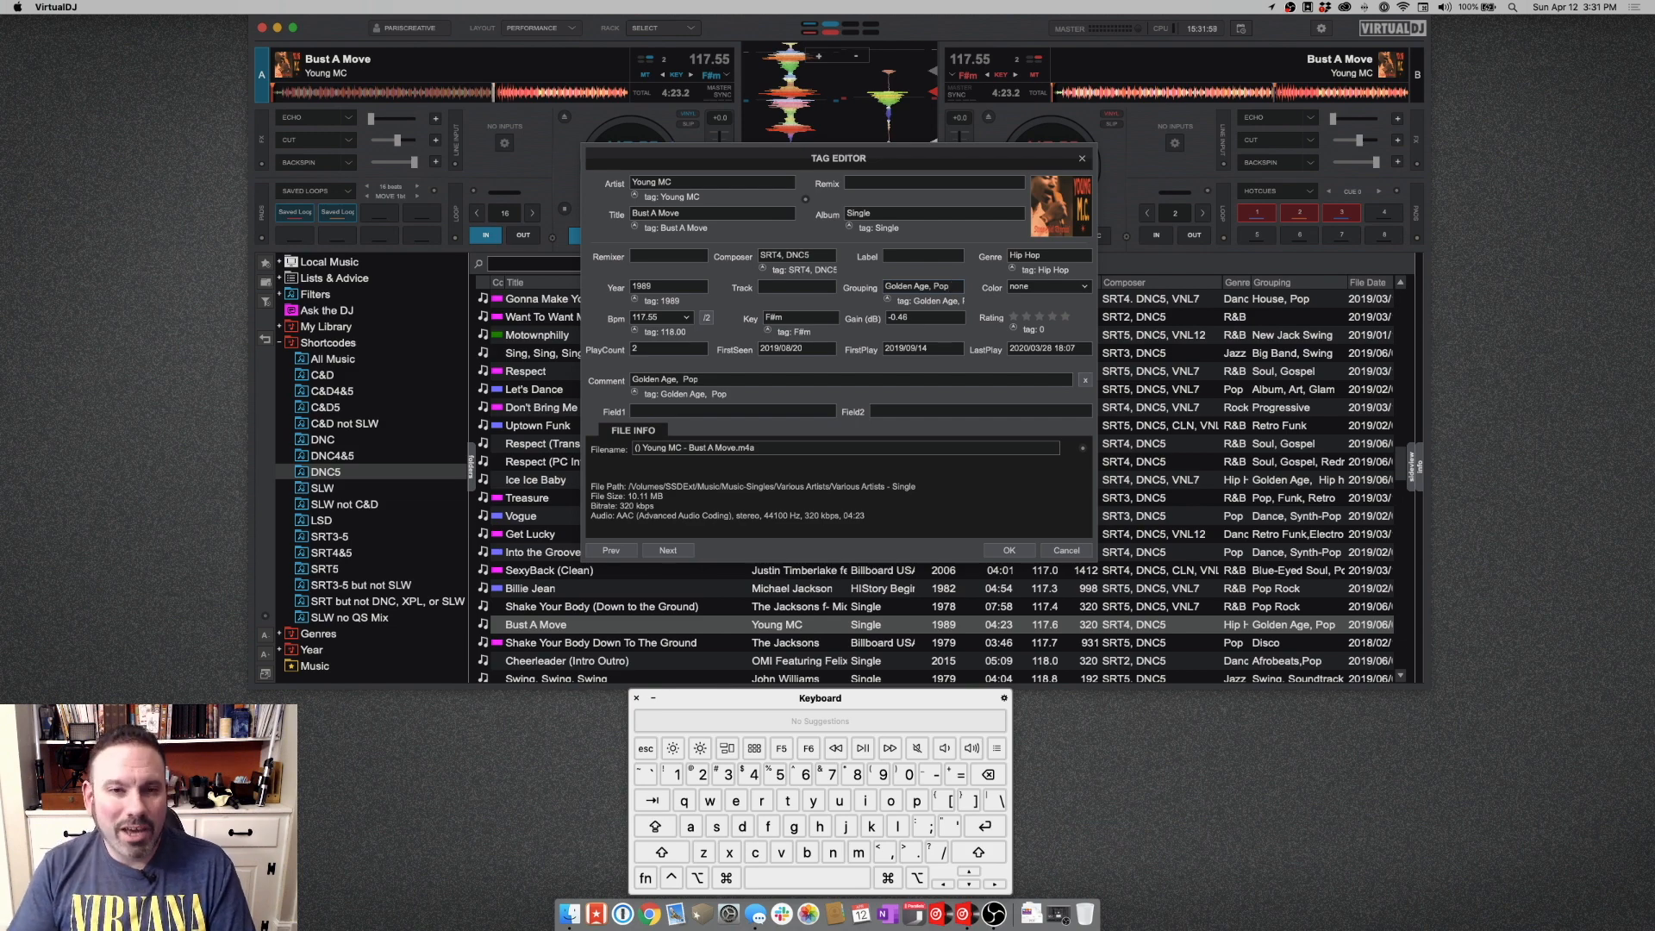
triple_click(663, 379)
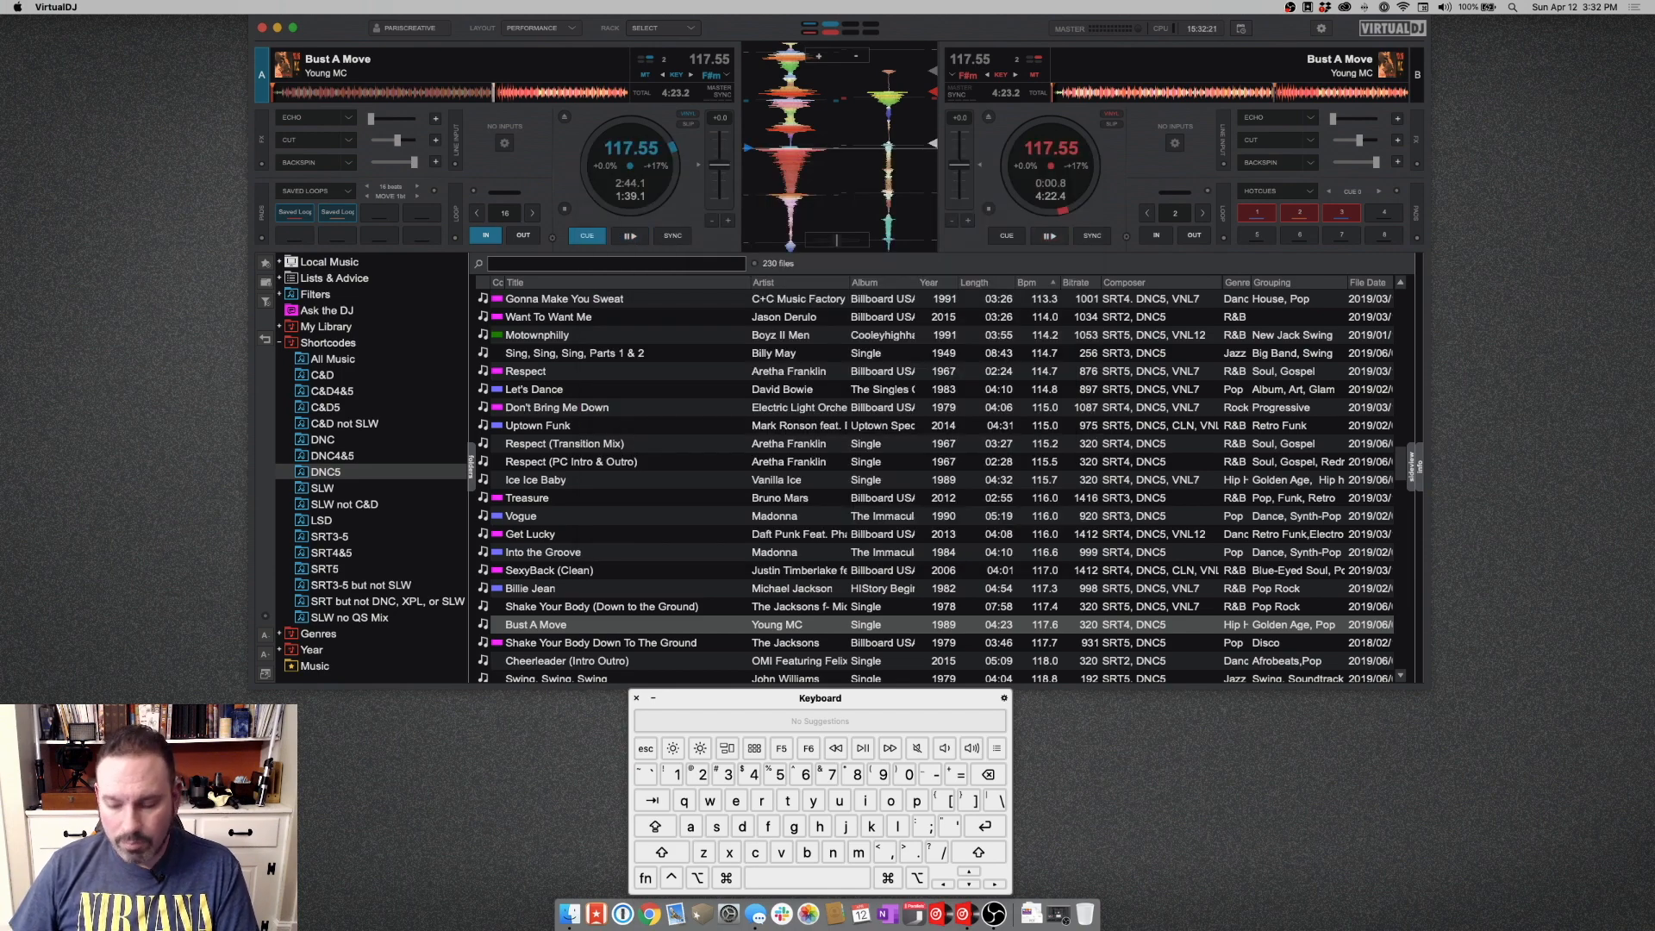
Play deck B and try the Cmd+0 custom POI editor shortcut twice.
left_click(1048, 235)
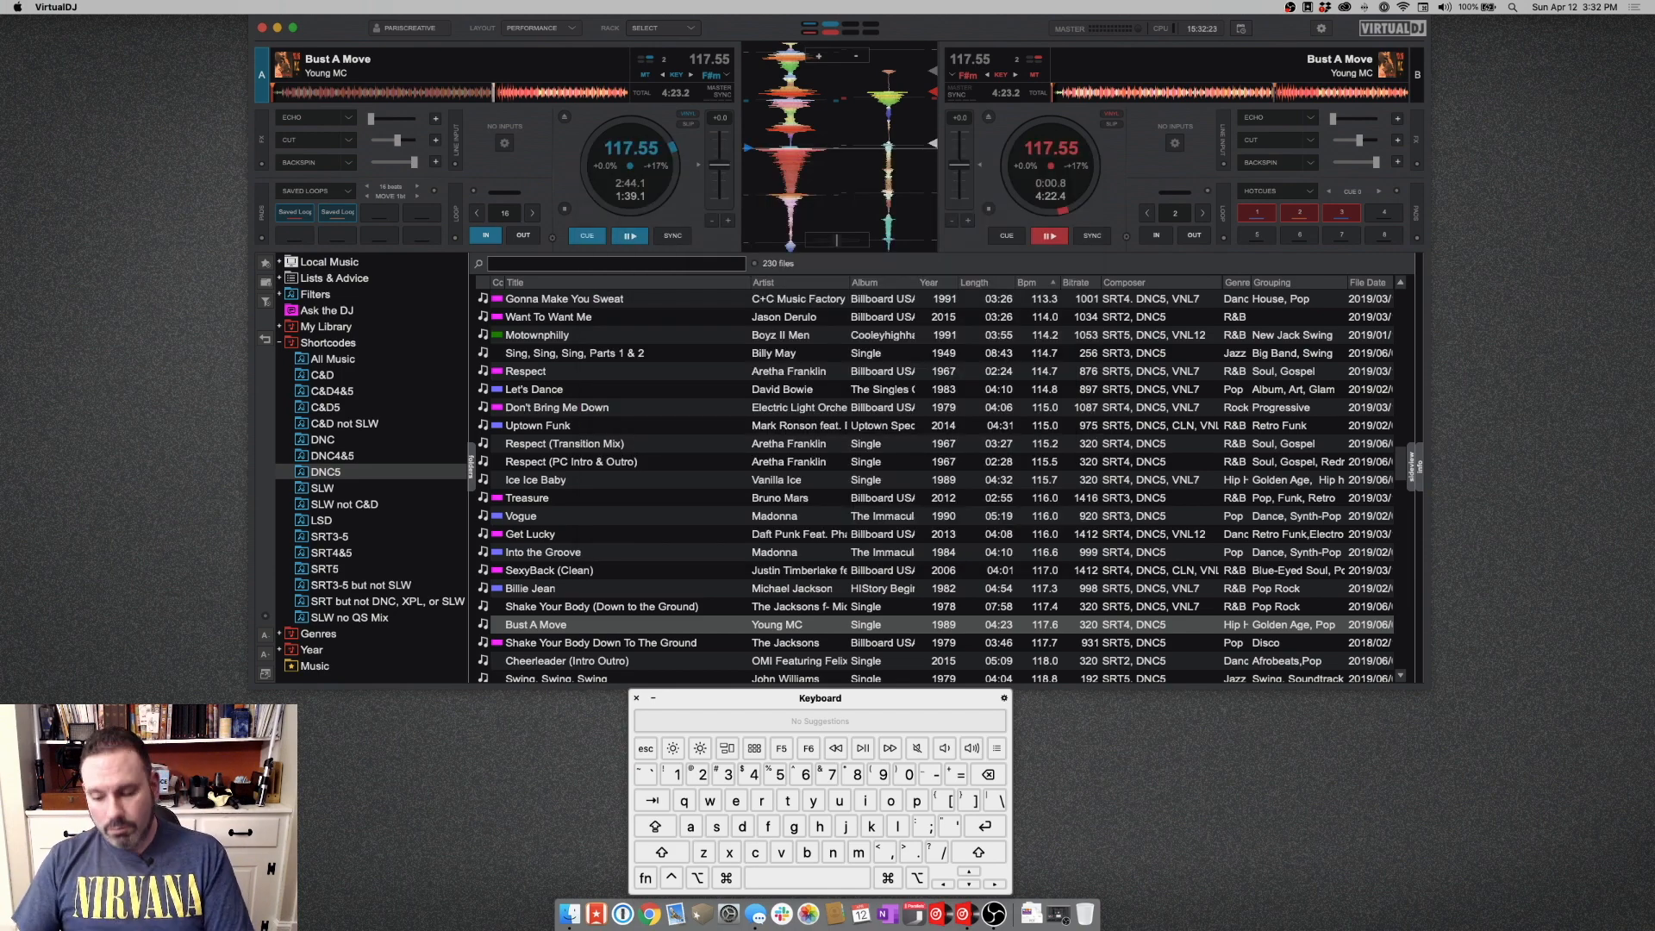
key("cmd+0")
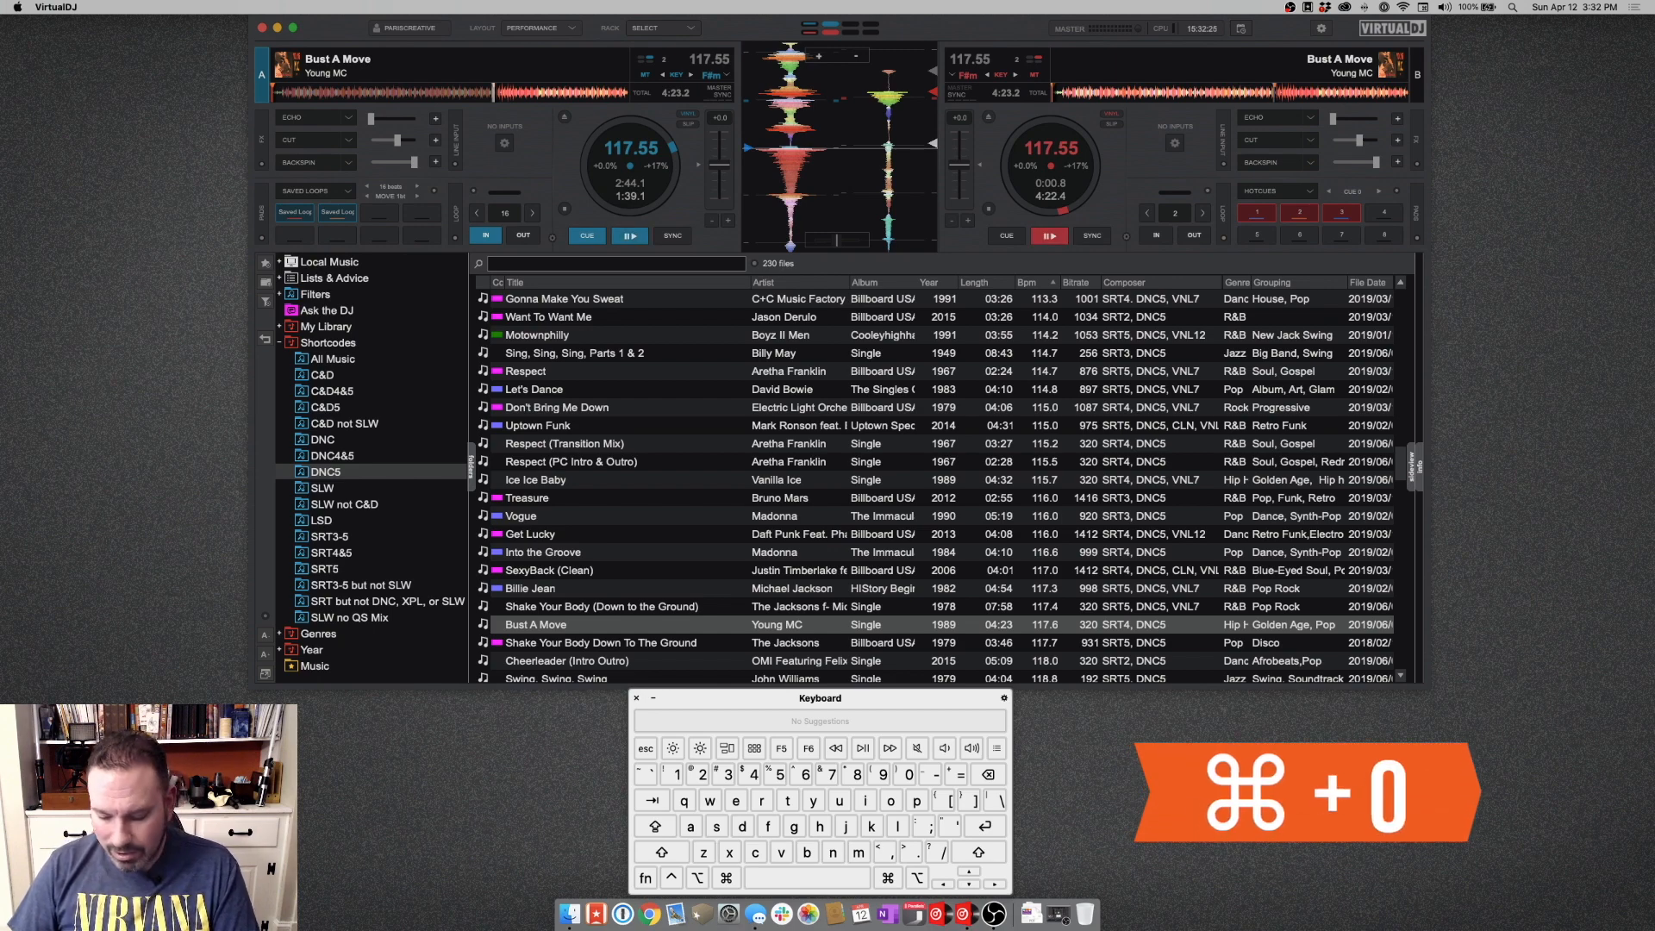
key("cmd+0")
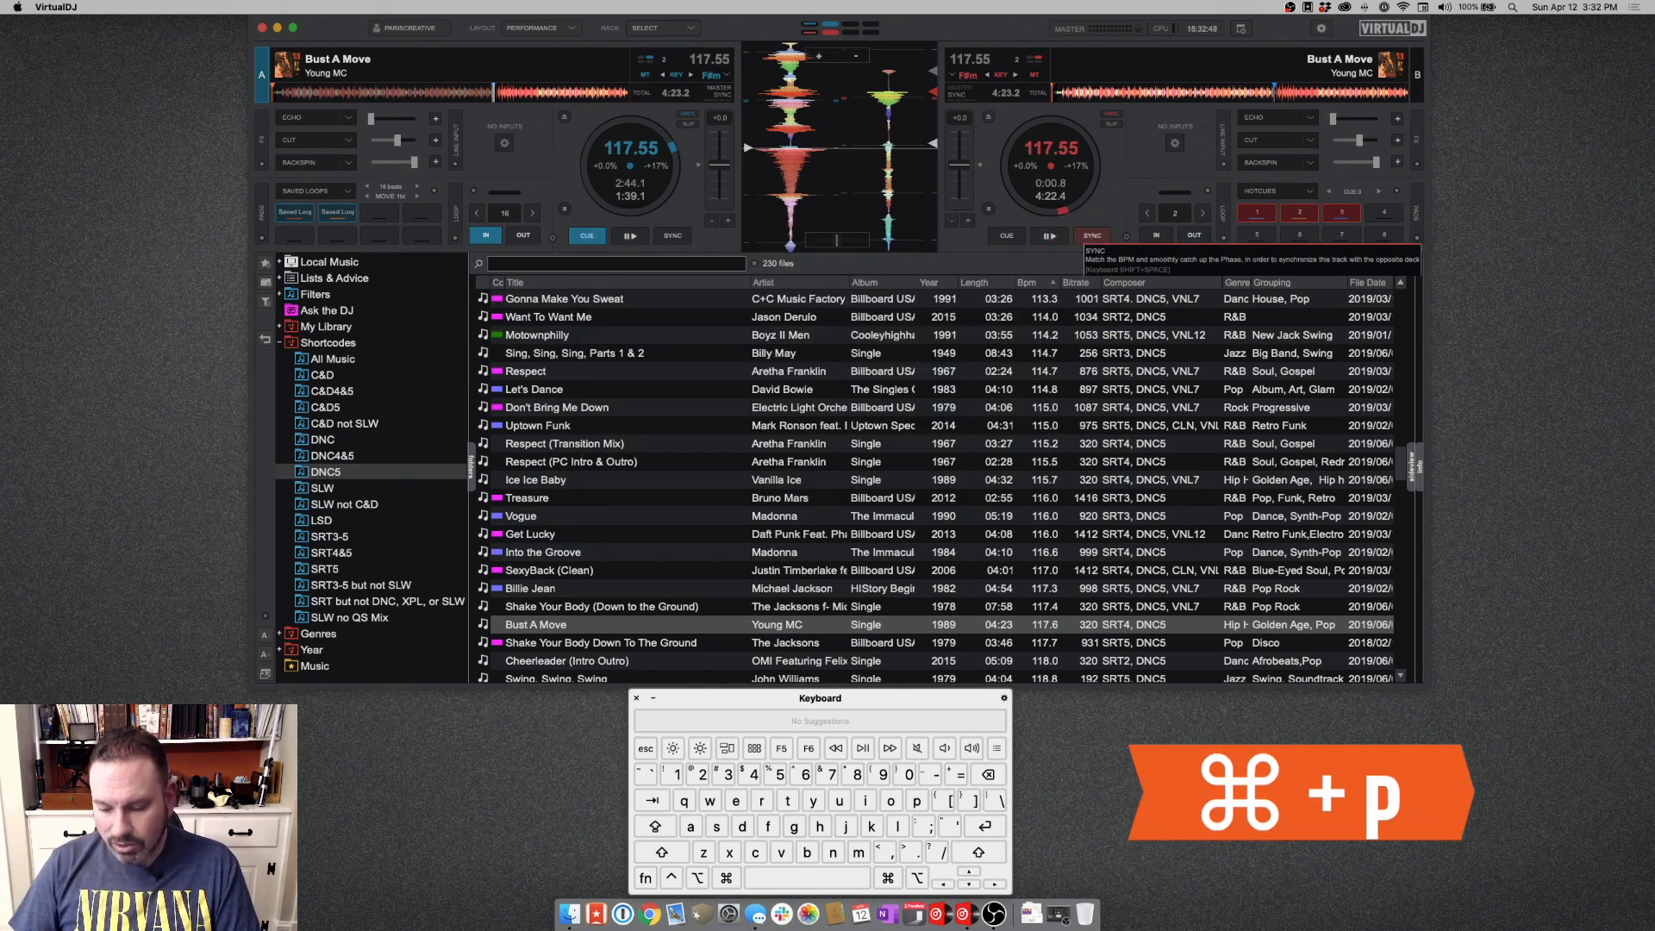
key("cmd+p")
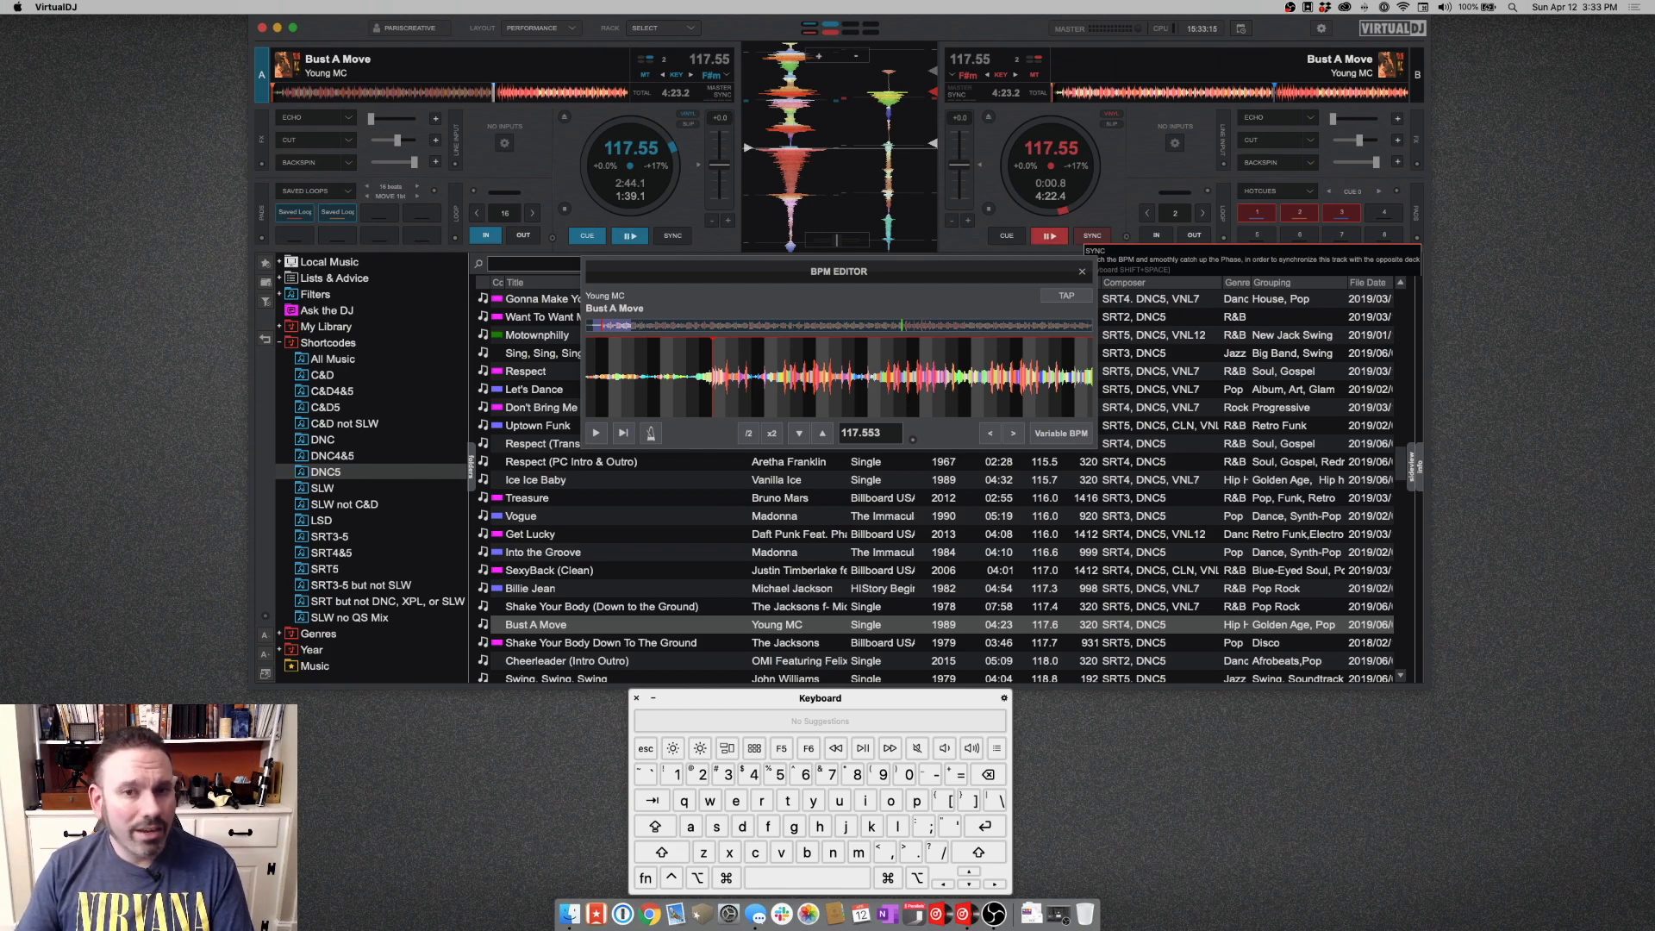
left_click(1081, 271)
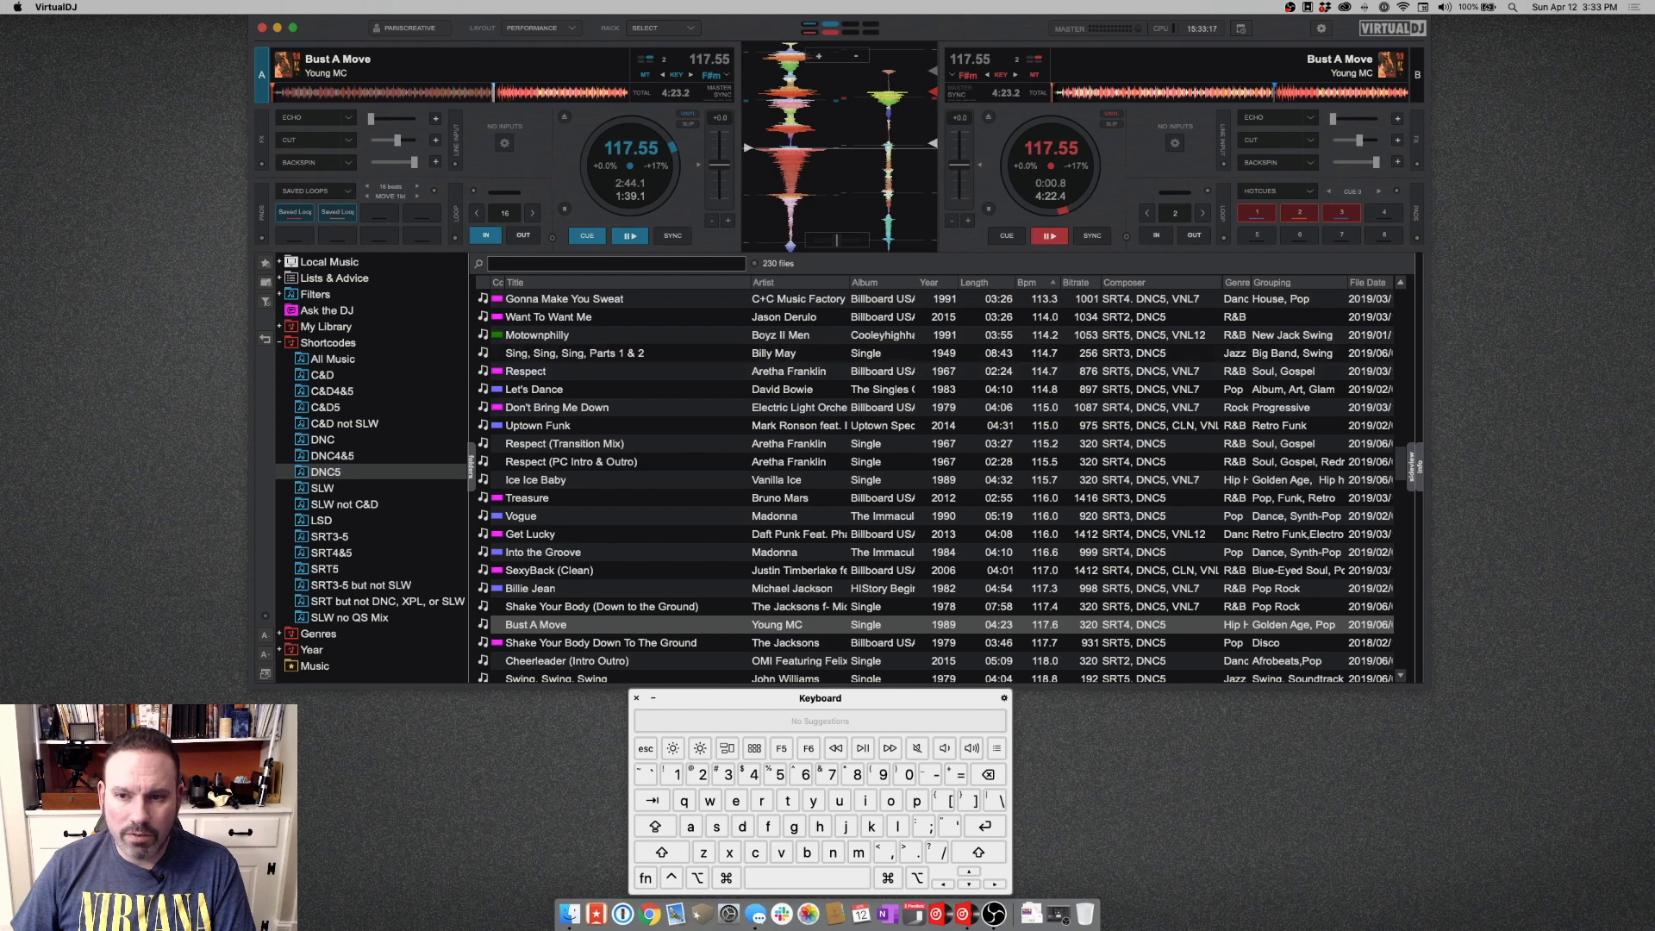